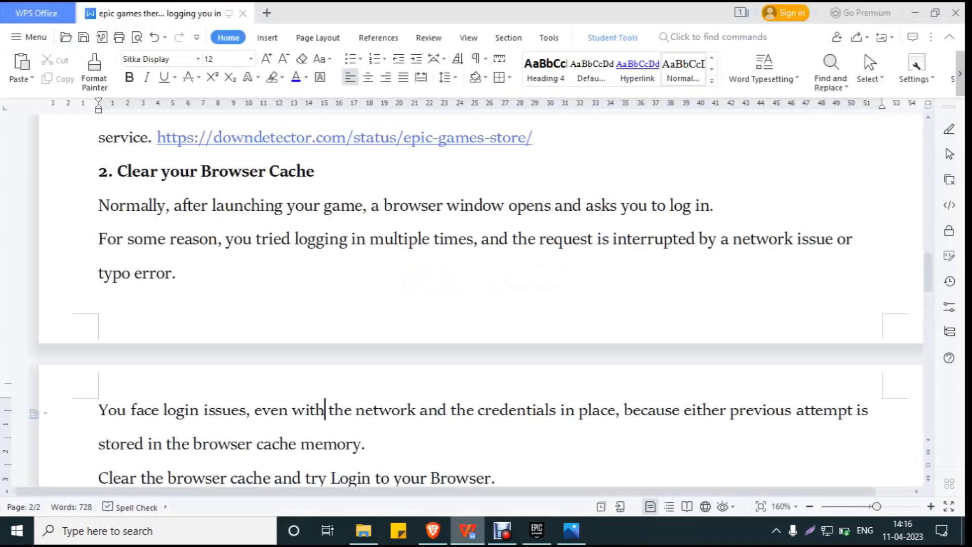
# - Scroll to the top of the Epic login-error guide, then down to its reasons list
pyautogui.scroll(3)
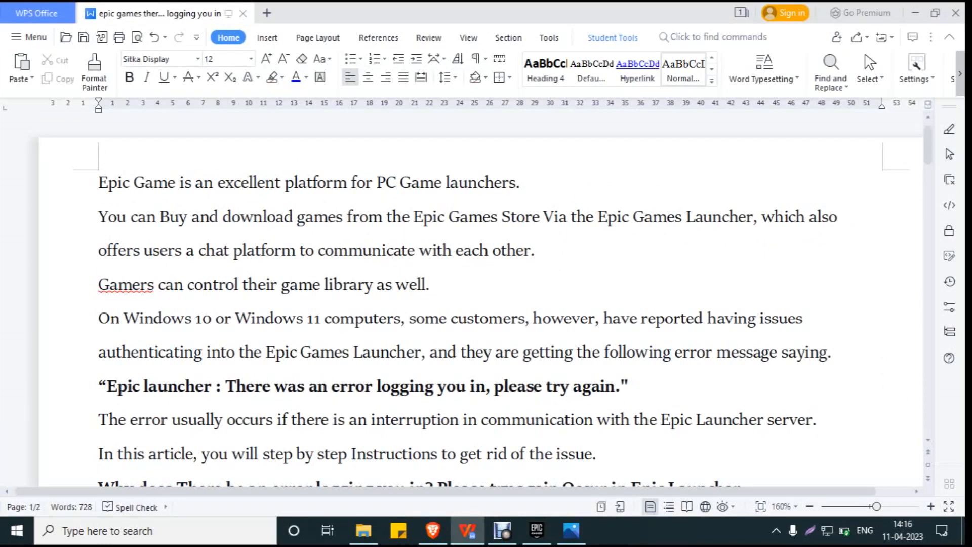
pyautogui.scroll(-3)
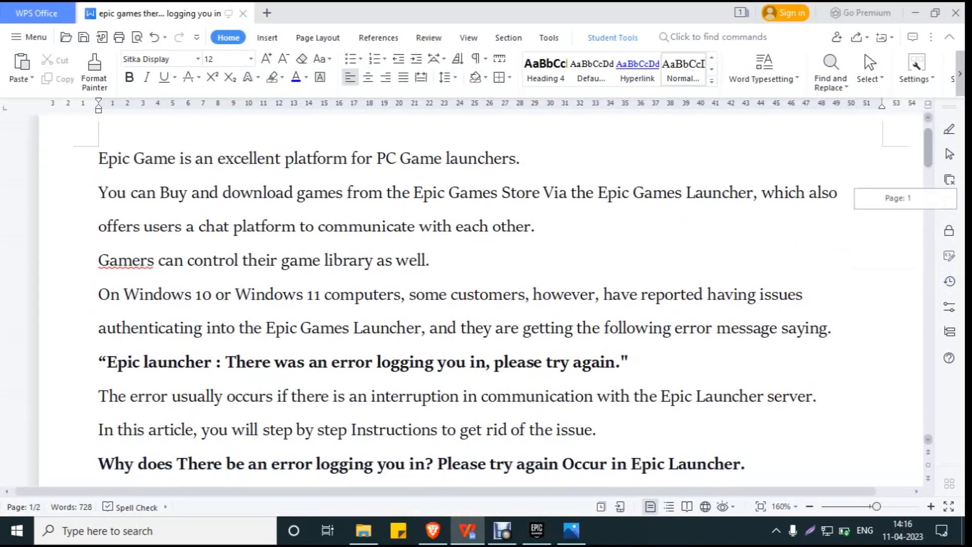
pyautogui.scroll(-3)
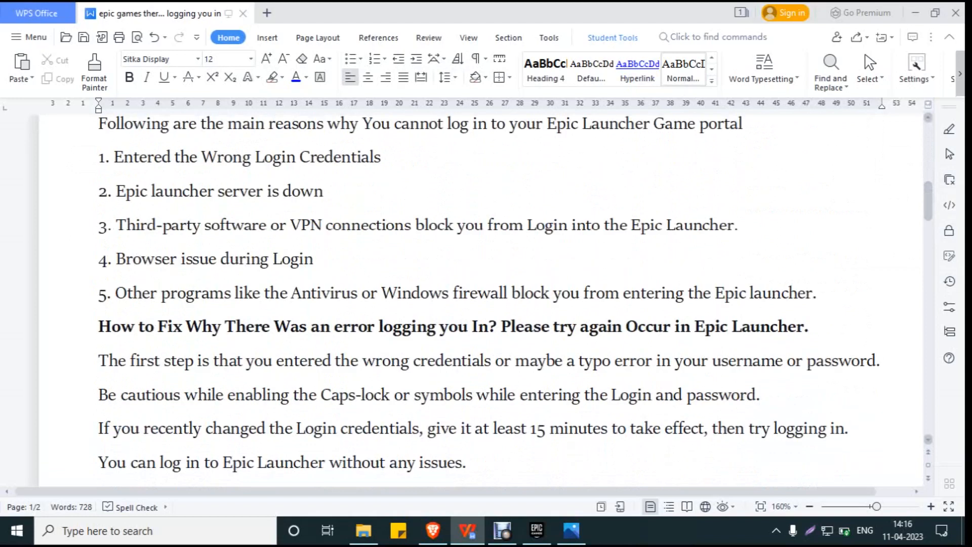
pyautogui.scroll(-3)
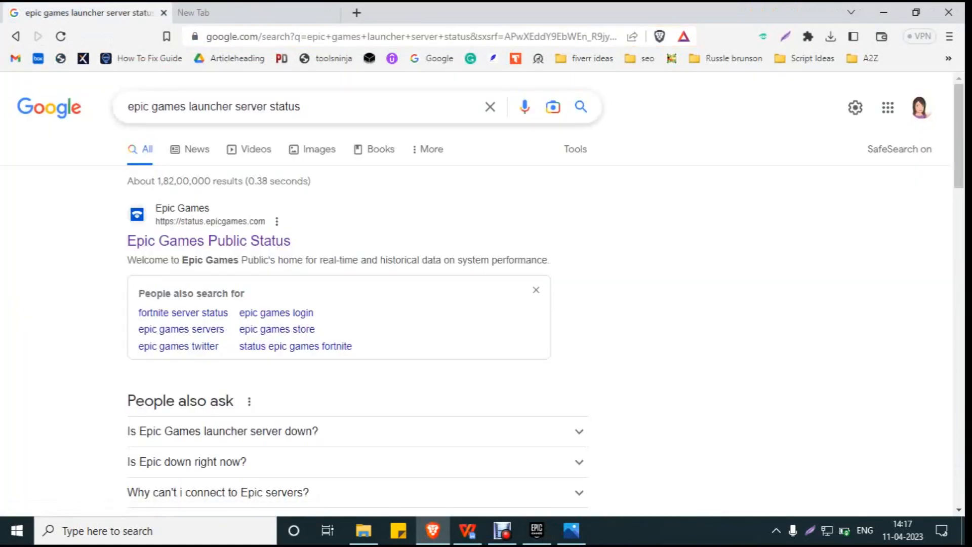
pyautogui.moveTo(207, 241)
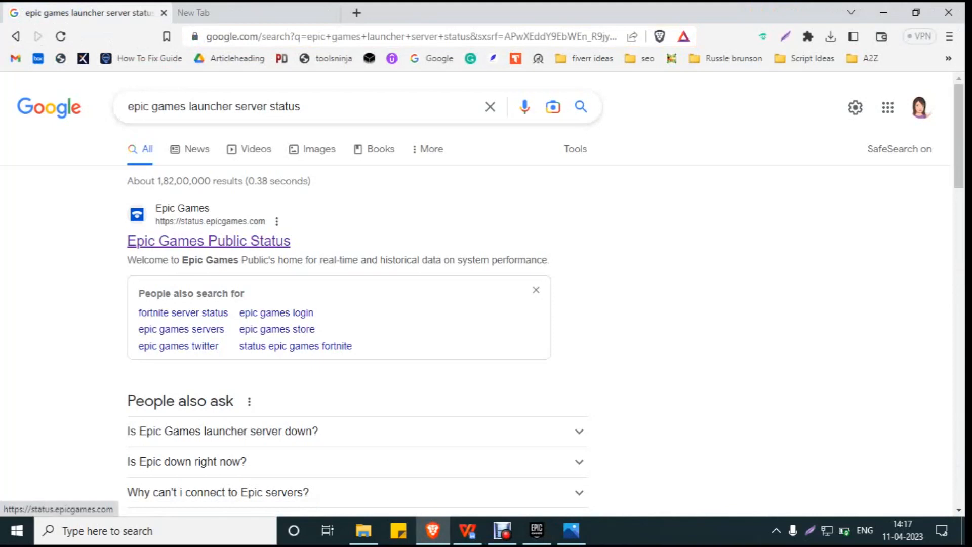
# - Open the Epic Games Public Status result and confirm Fortnite Login shows maintenance
pyautogui.click(208, 240)
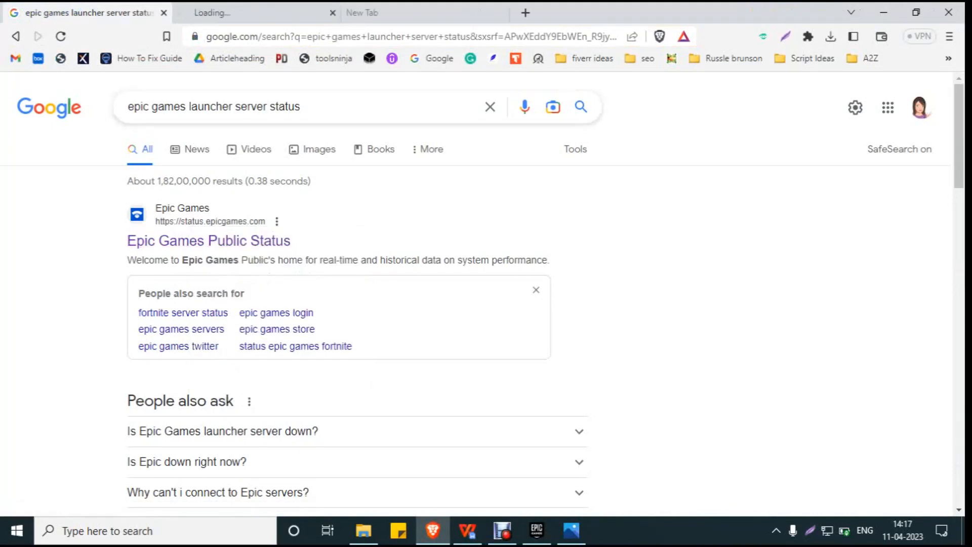
pyautogui.click(208, 240)
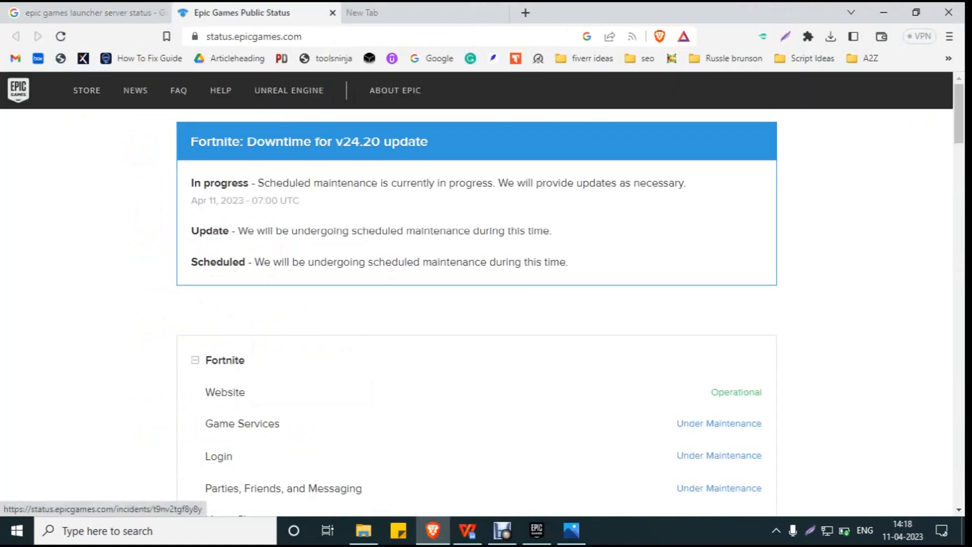
pyautogui.scroll(-3)
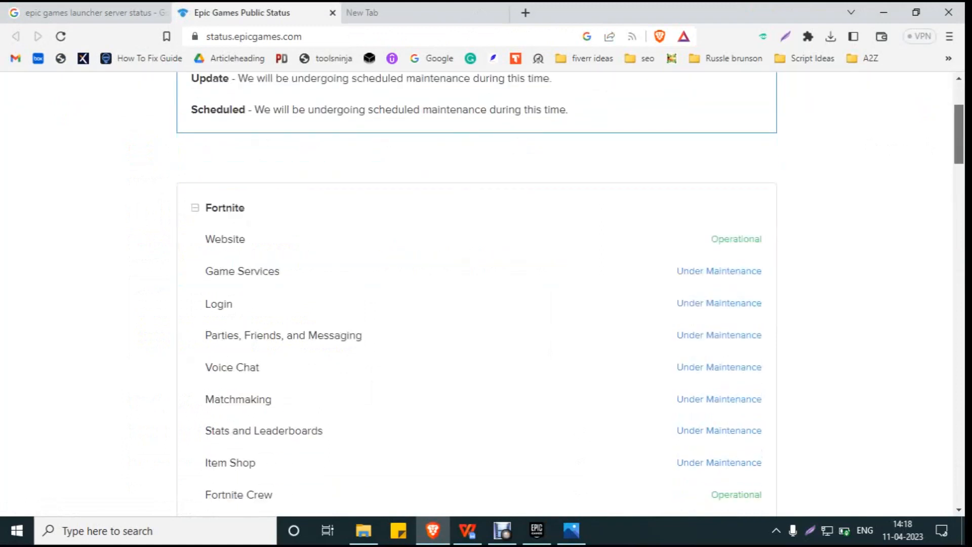
pyautogui.scroll(-3)
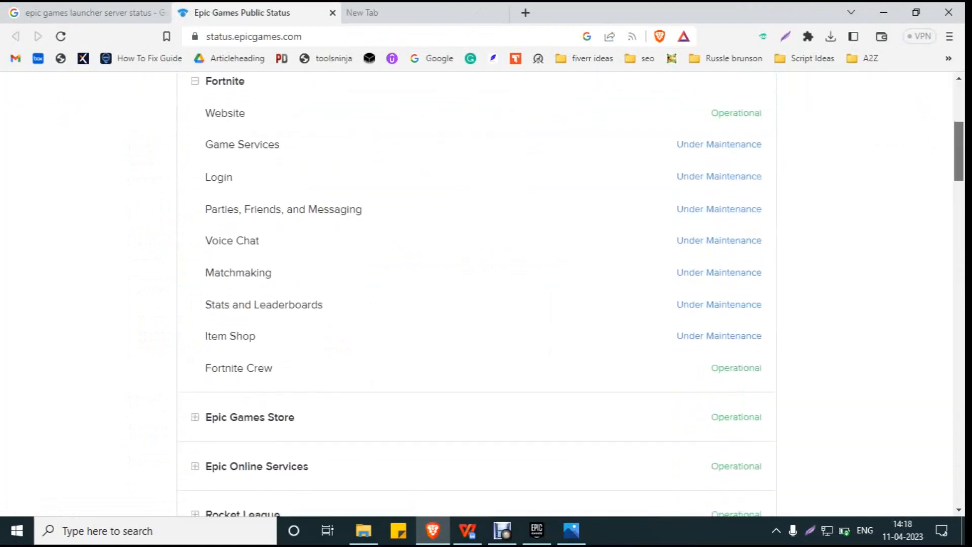
pyautogui.scroll(3)
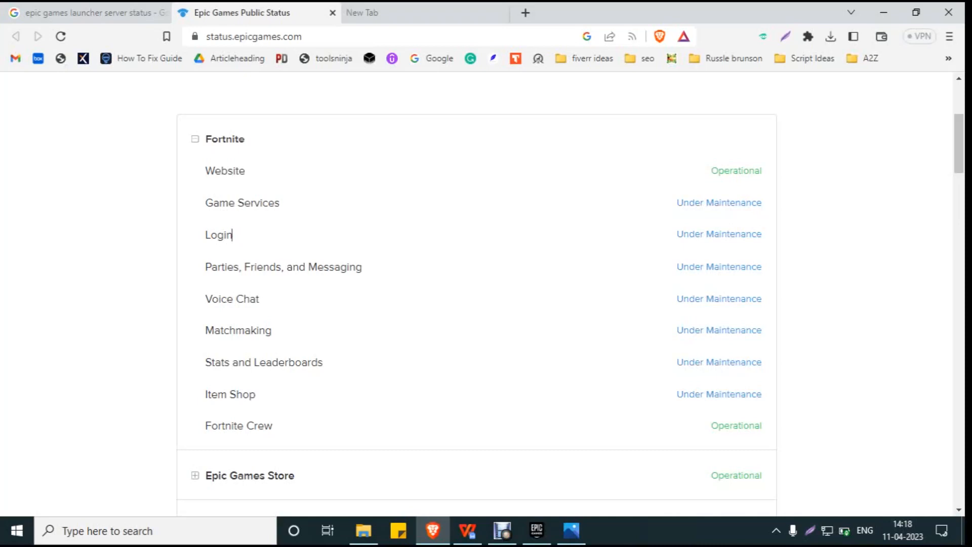
pyautogui.doubleClick(694, 234)
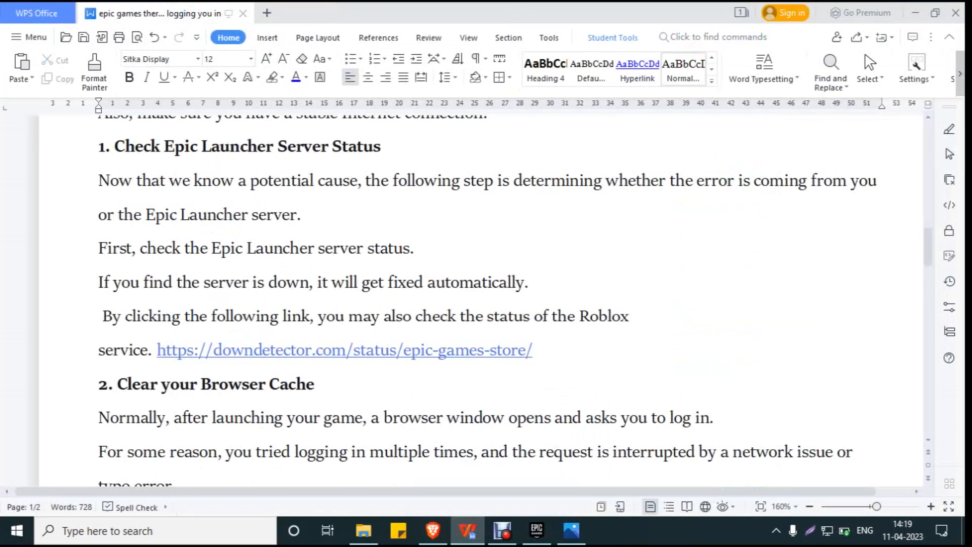
# - Scroll the guide through section 2, Clear your Browser Cache, to Disable Third Party Software
pyautogui.scroll(-3)
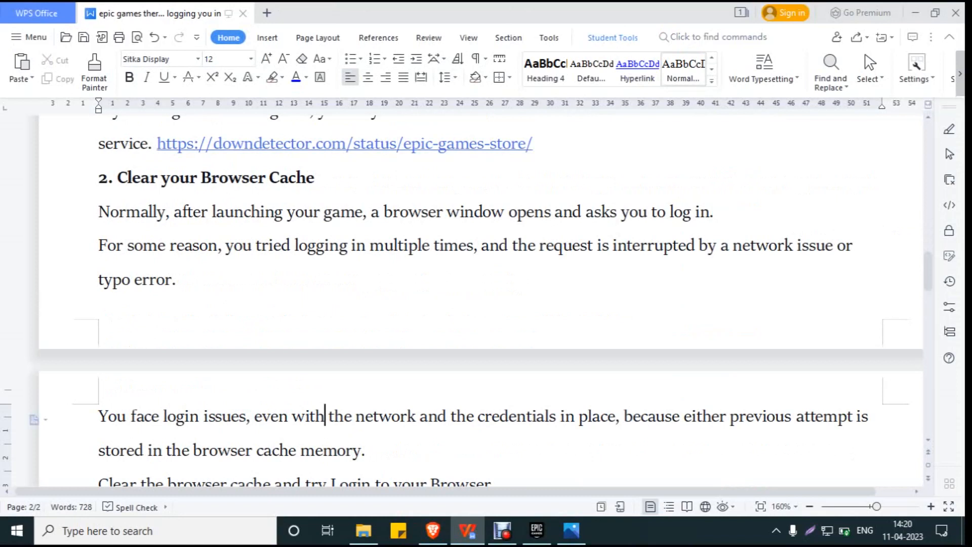
pyautogui.scroll(-3)
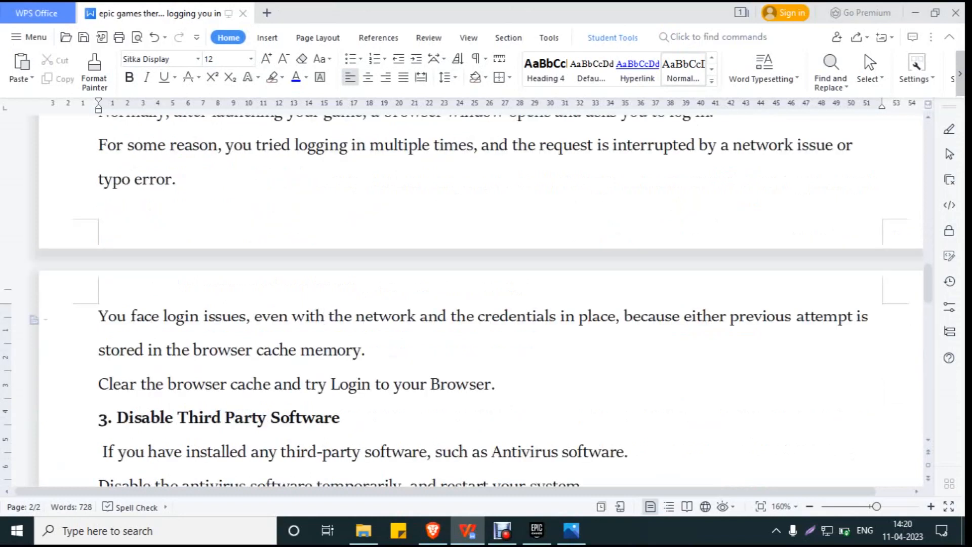
pyautogui.click(323, 316)
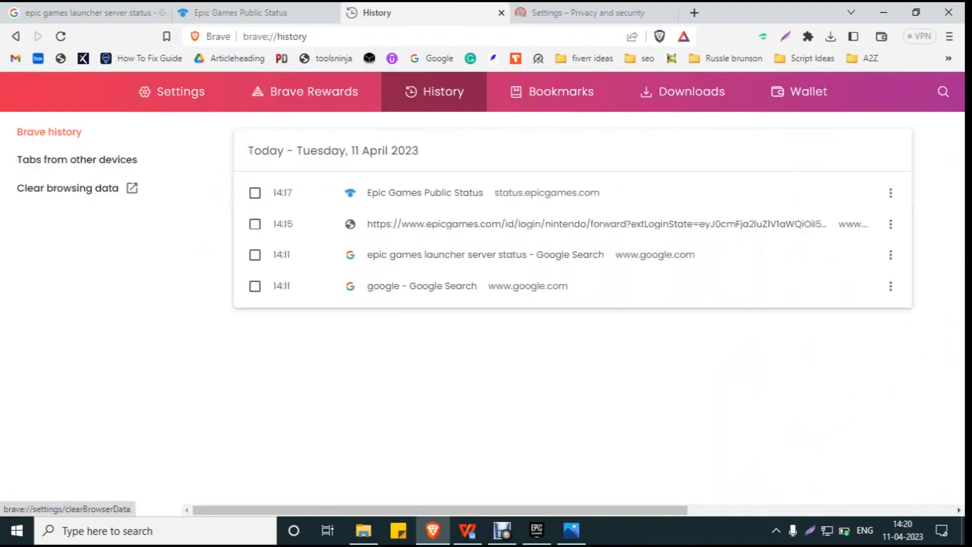
# - Review Brave's clear-browsing-data options for history and cached files, then return to WPS Writer
pyautogui.click(67, 188)
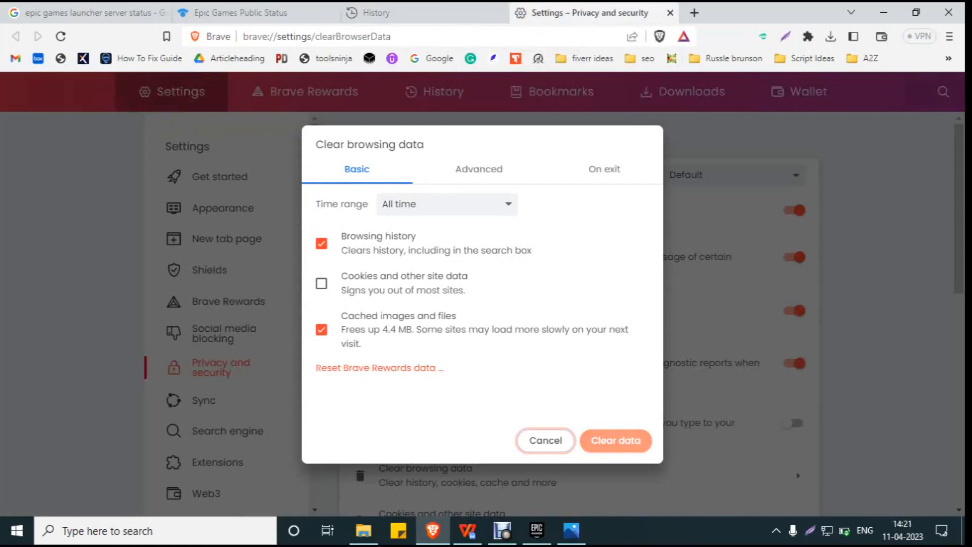
pyautogui.click(615, 440)
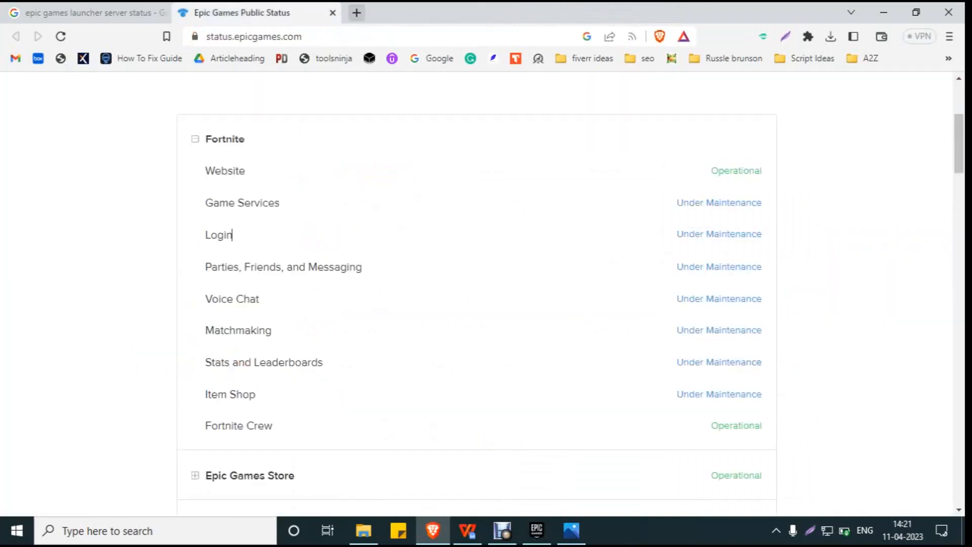
pyautogui.click(355, 12)
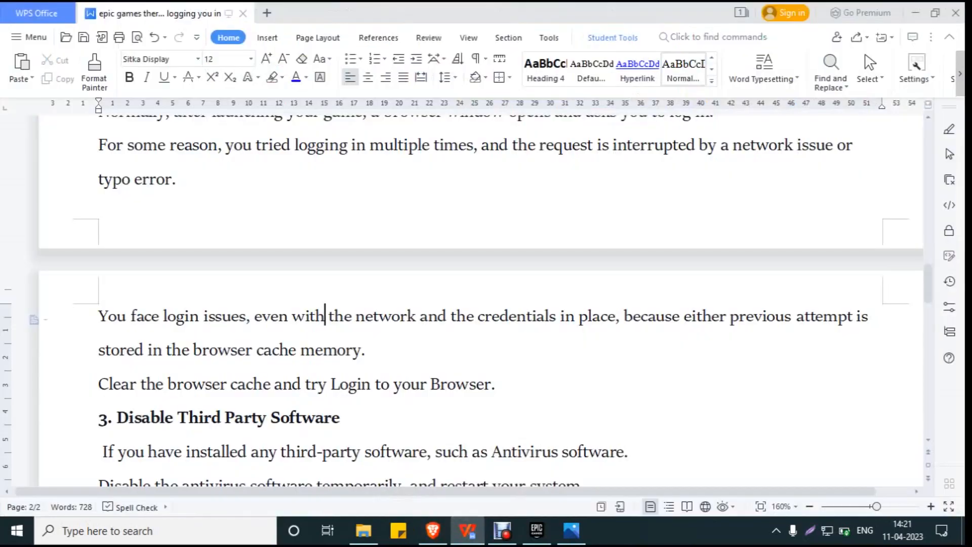
# - Scroll the guide past Disable Third Party Software to section 4, Disable Windows Firewall
pyautogui.scroll(3)
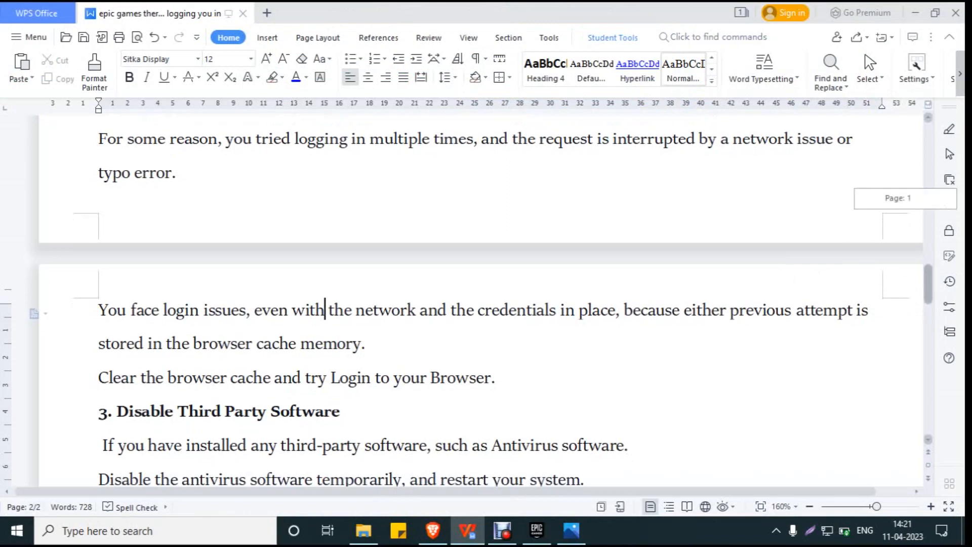
pyautogui.scroll(-3)
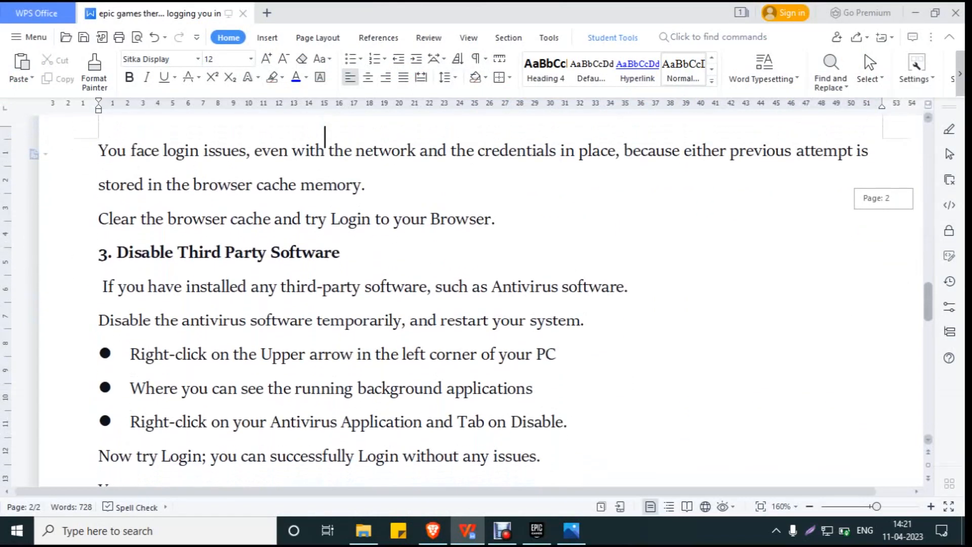
pyautogui.scroll(3)
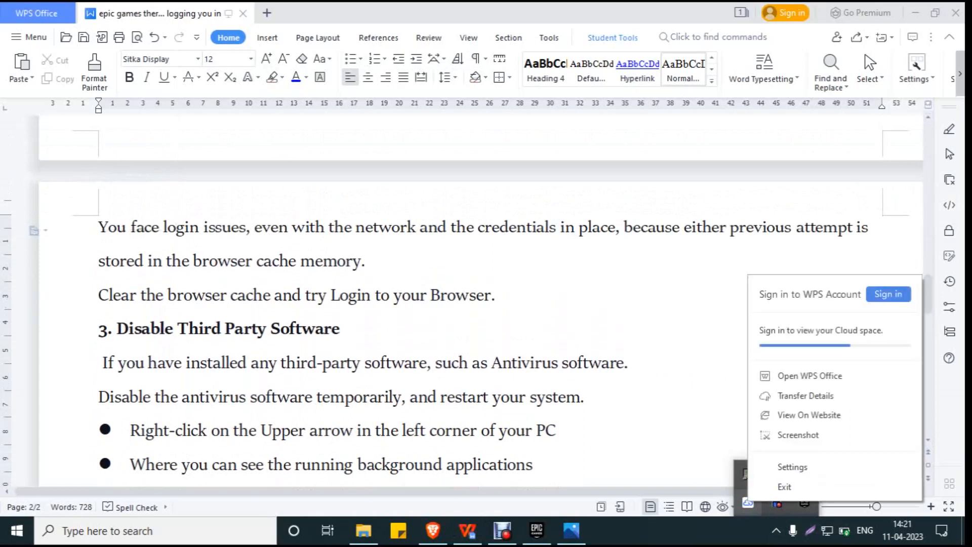
pyautogui.moveTo(773, 481)
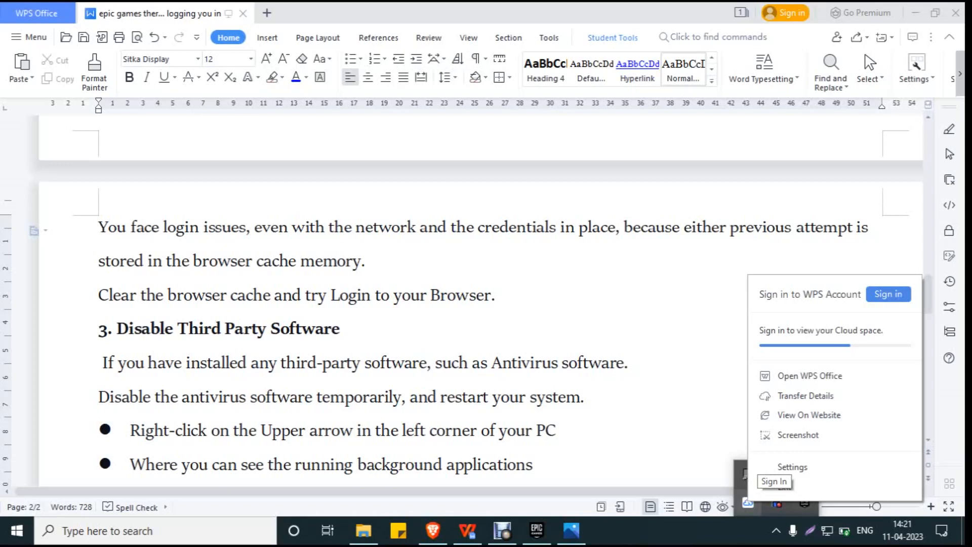
pyautogui.moveTo(792, 467)
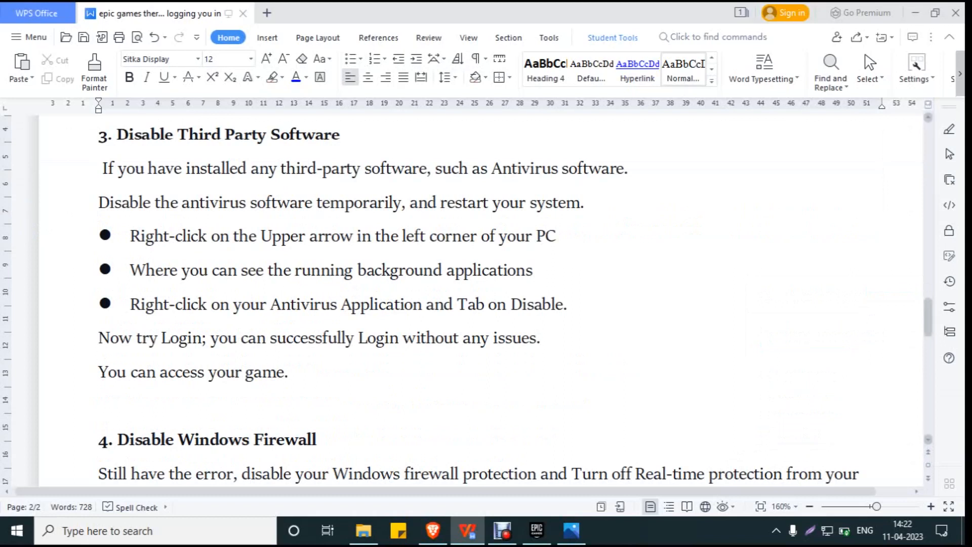
pyautogui.scroll(-3)
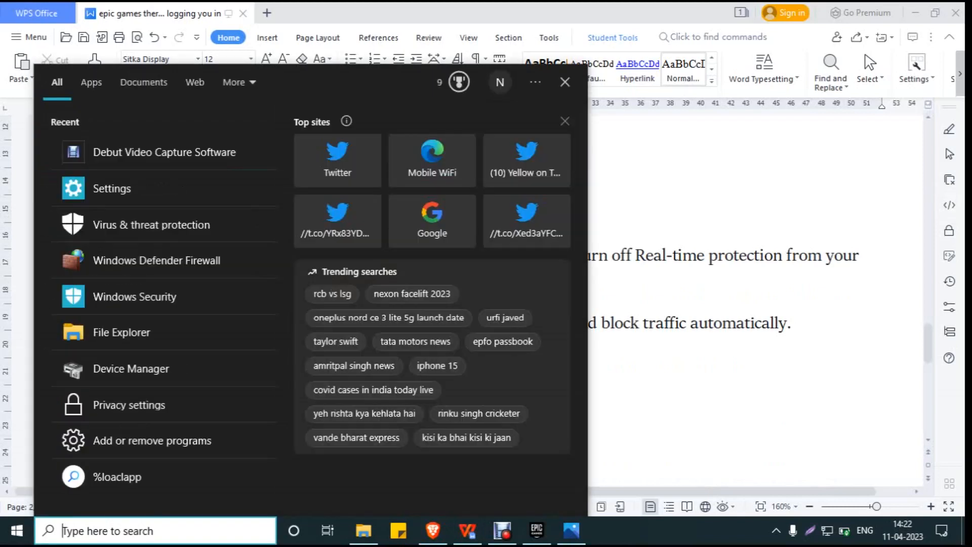
# - Search Start for 'Windows Defender Firewall' and open its Control Panel page
pyautogui.write('widows de')
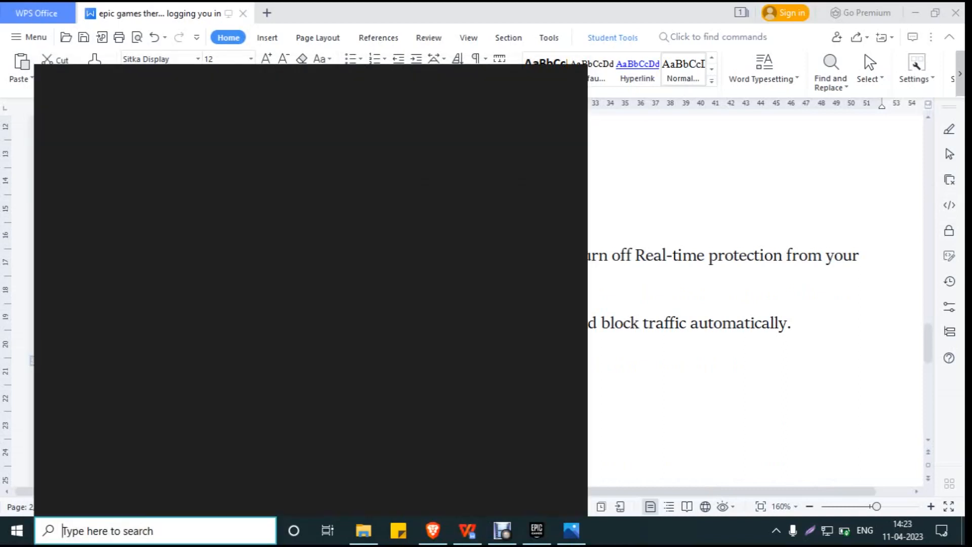
pyautogui.write('Windows Defender Firewall')
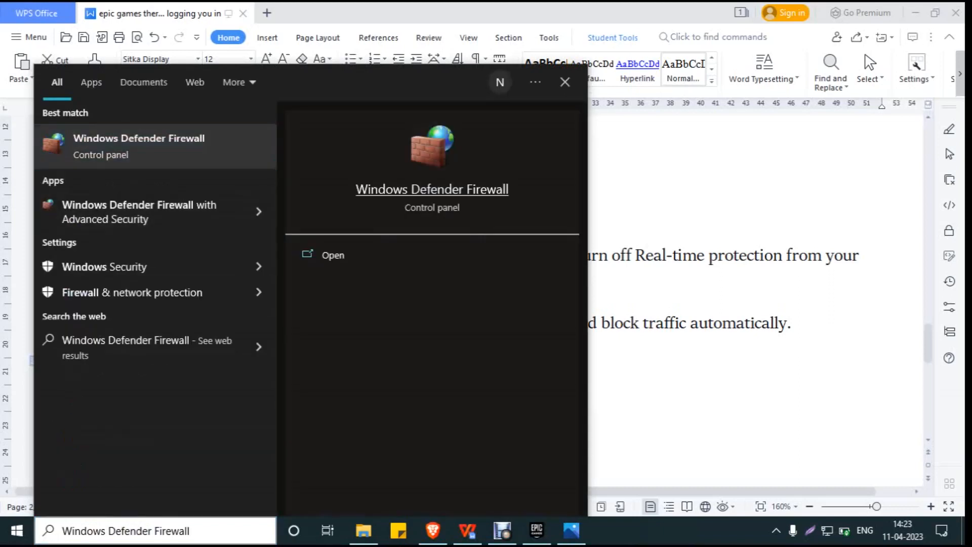
pyautogui.click(564, 81)
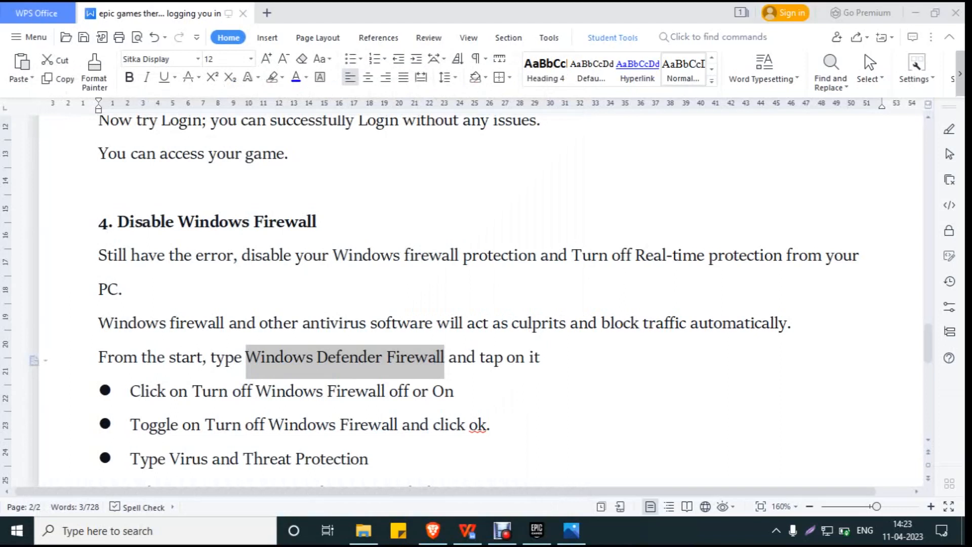
pyautogui.click(605, 530)
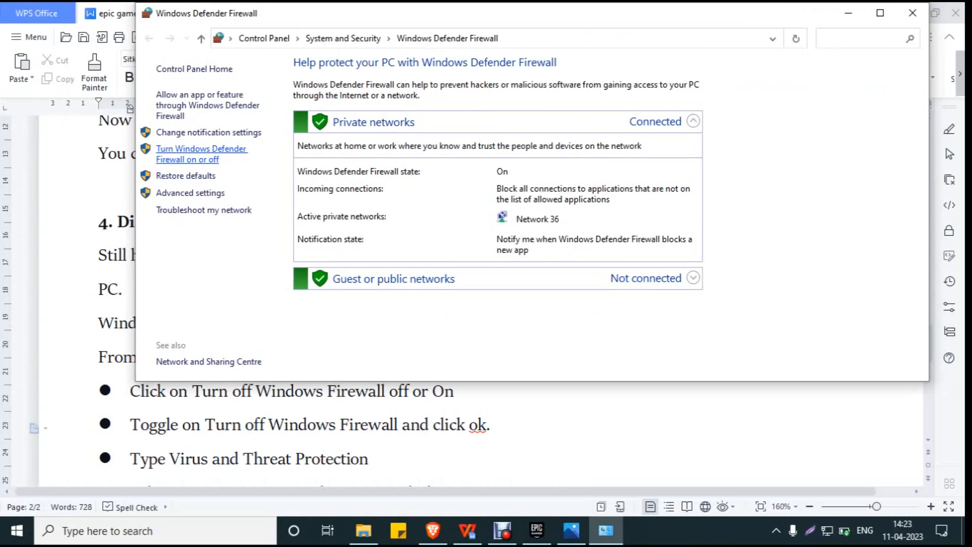
# - Select 'Turn off Windows Defender Firewall' for private and public networks and confirm with OK
pyautogui.click(201, 153)
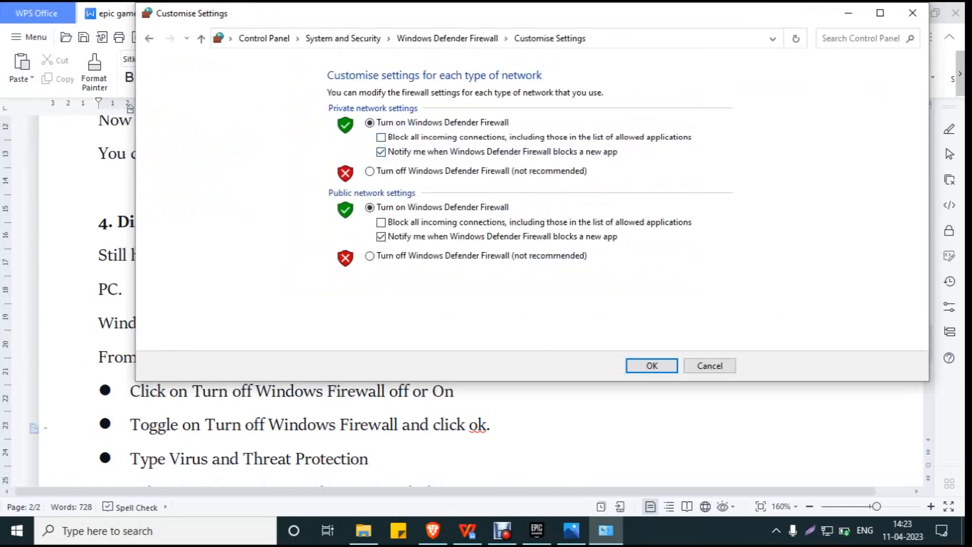
pyautogui.click(370, 171)
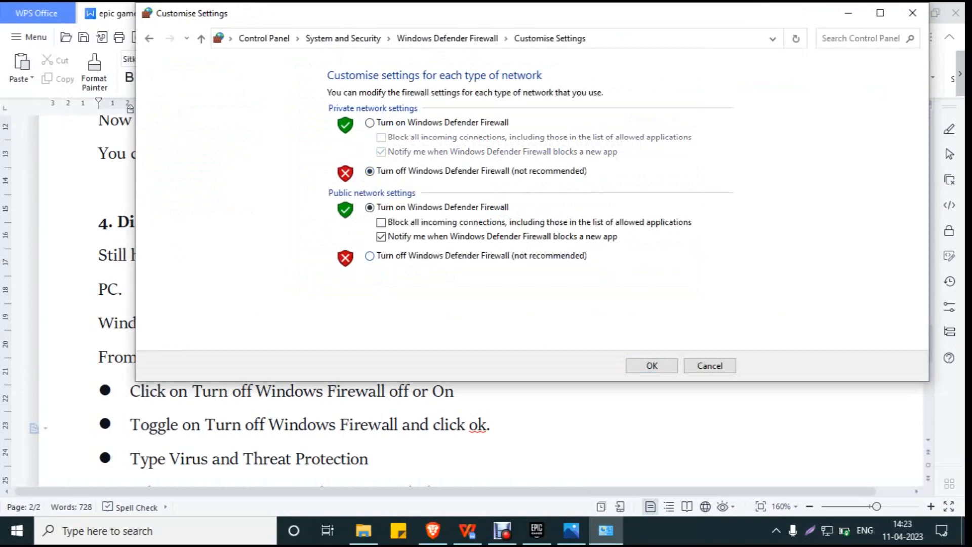
pyautogui.click(369, 255)
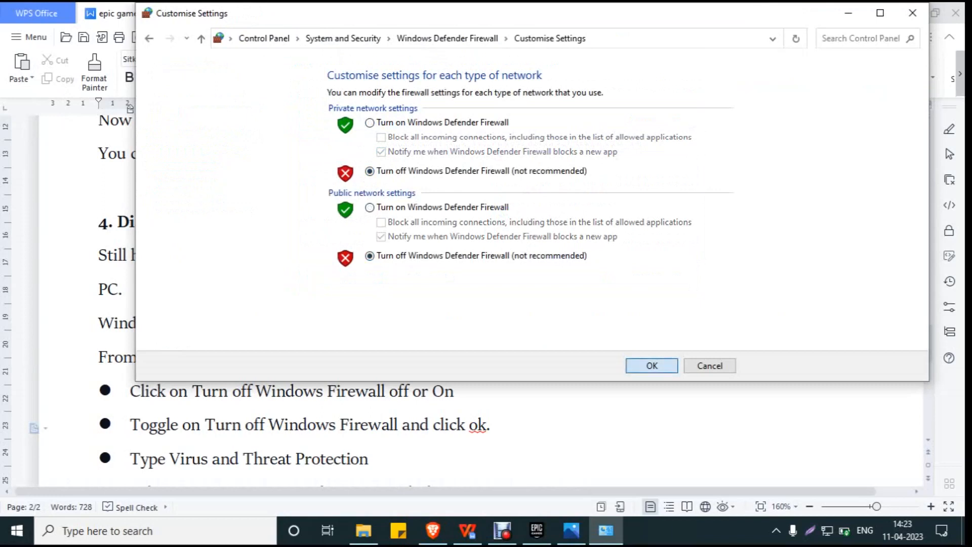
pyautogui.click(651, 365)
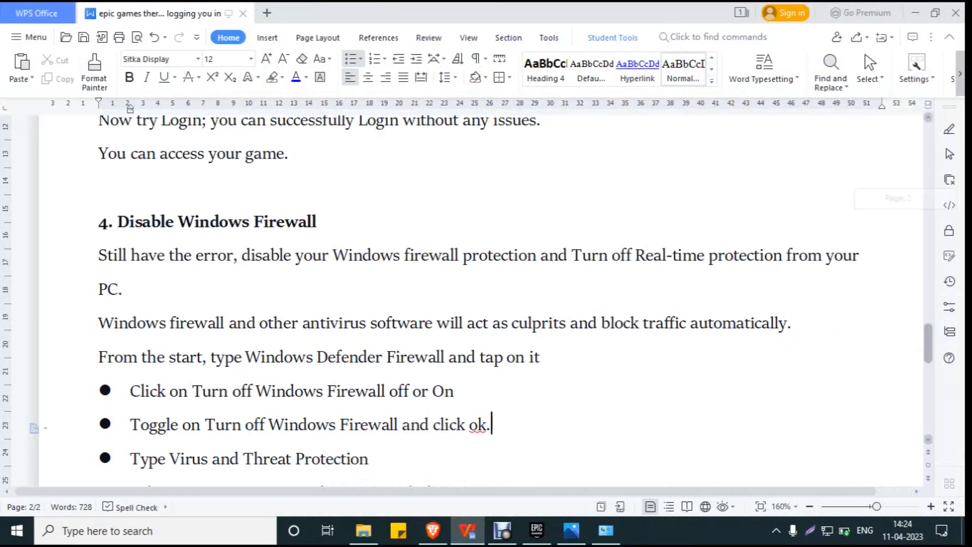
# - Search Start for 'VI' and open the Virus & threat protection page
pyautogui.scroll(-3)
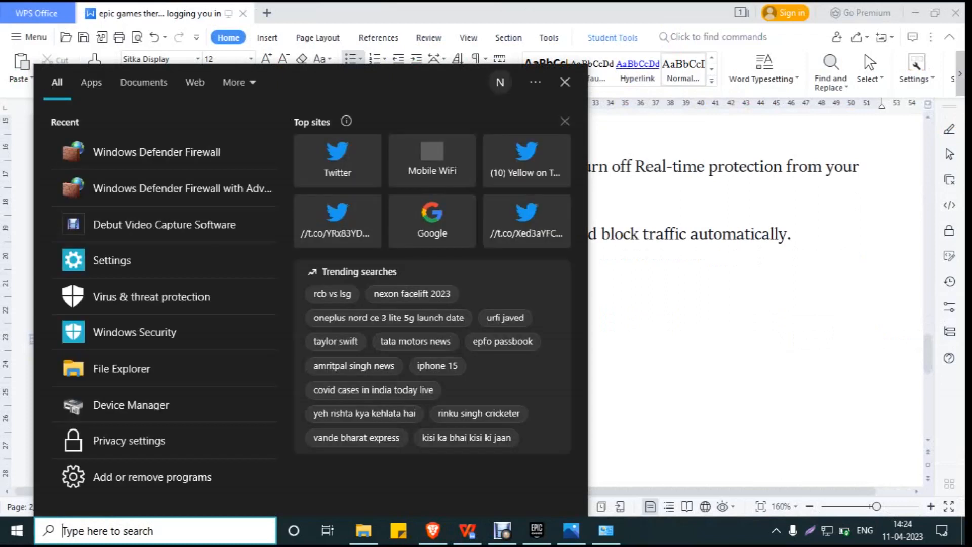
pyautogui.write('VI')
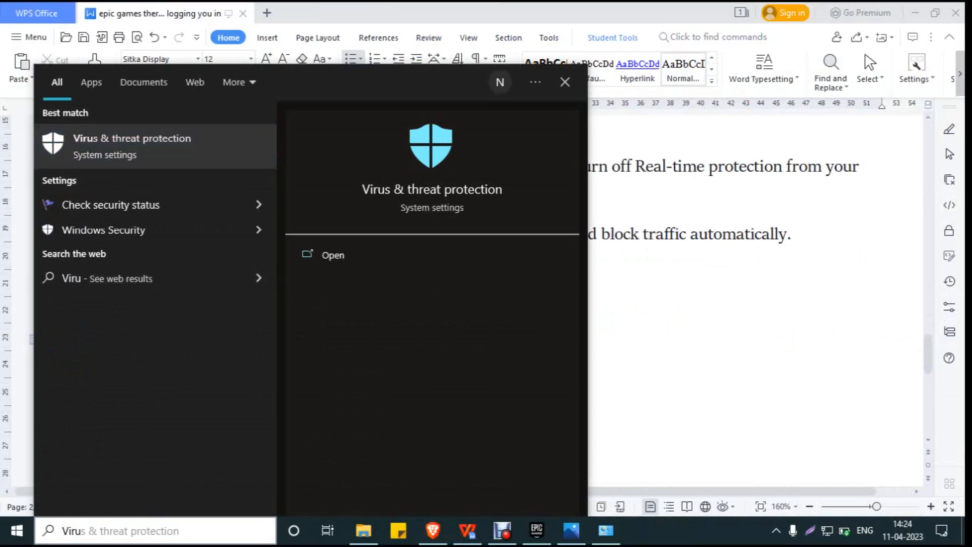
pyautogui.click(332, 255)
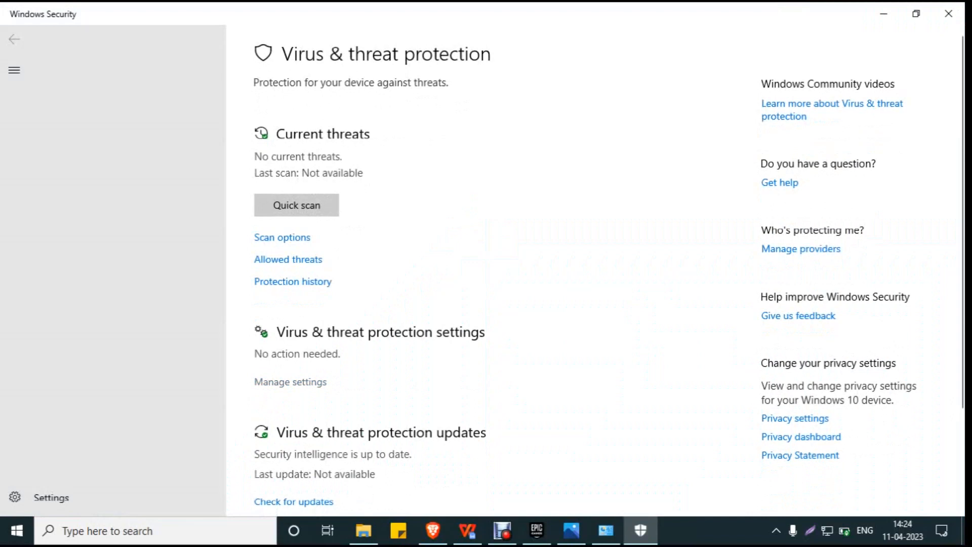
# - Open Manage settings under Virus & threat protection to review Real-time protection
pyautogui.click(290, 381)
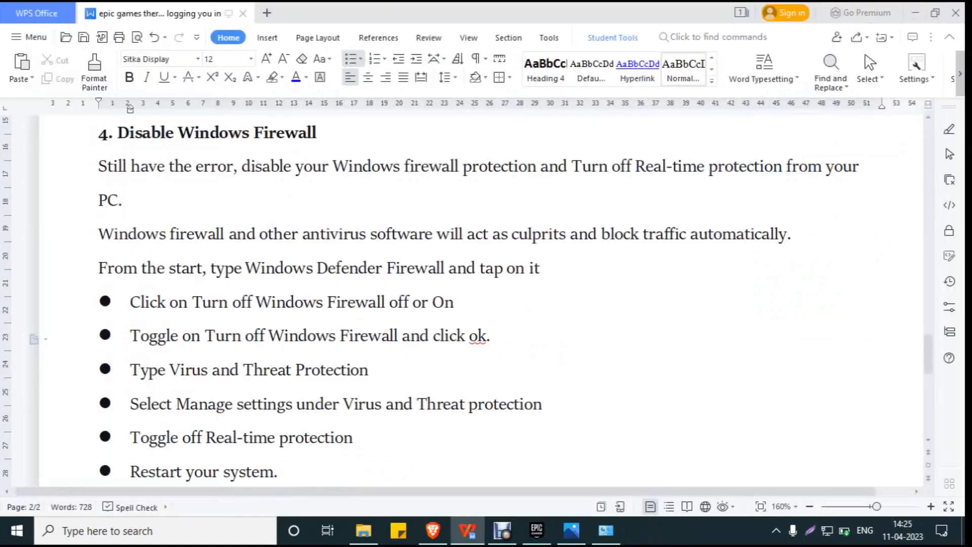
pyautogui.scroll(-3)
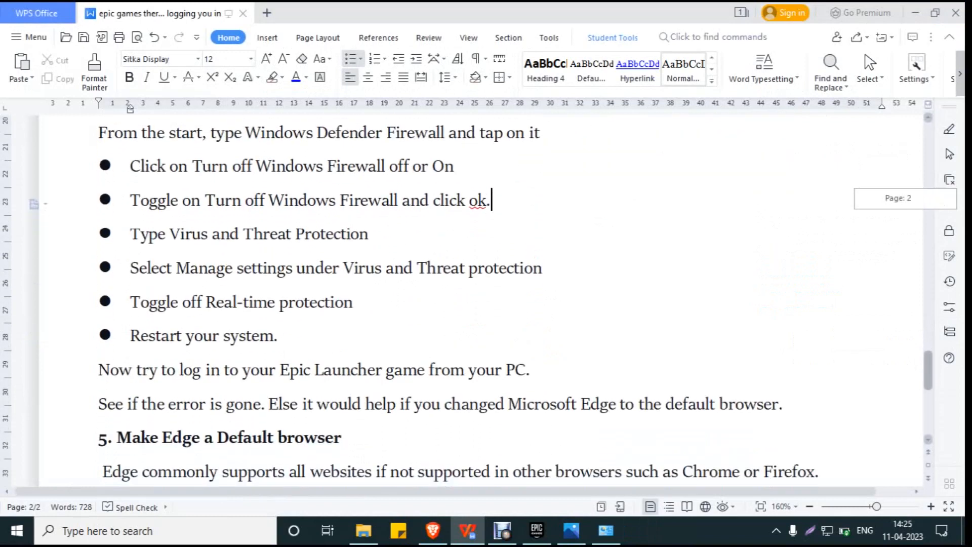
pyautogui.click(536, 530)
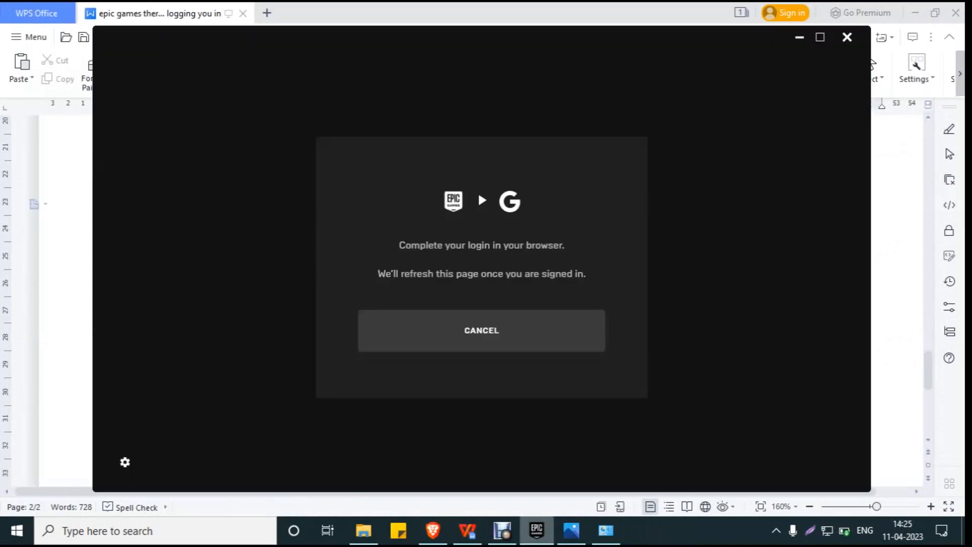
pyautogui.click(481, 329)
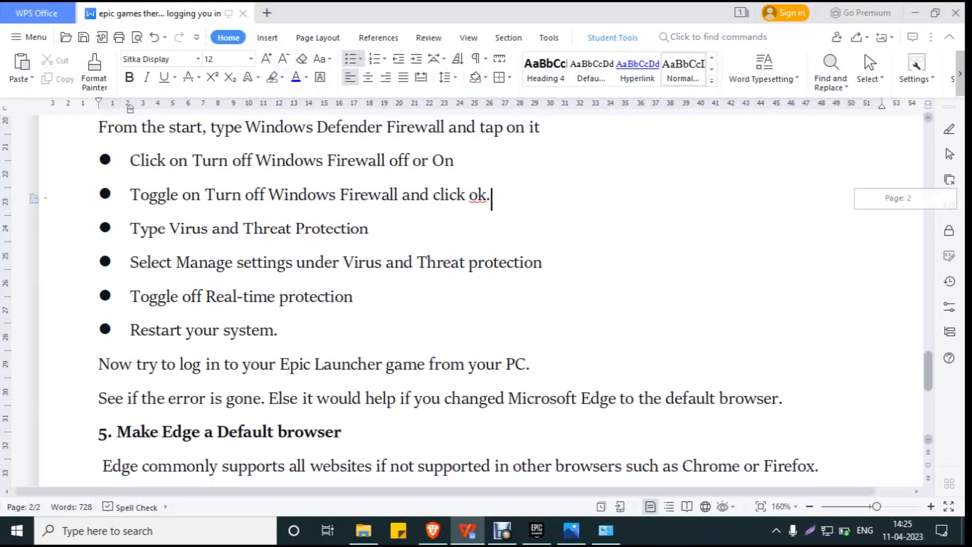
pyautogui.scroll(-3)
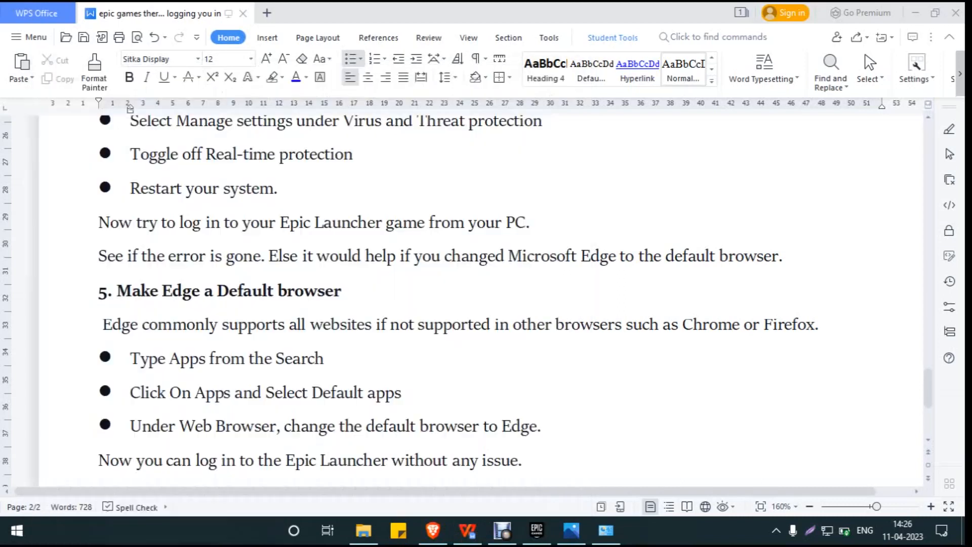
# - In Settings Apps > Default apps, set Microsoft Edge as the web browser
pyautogui.click(640, 530)
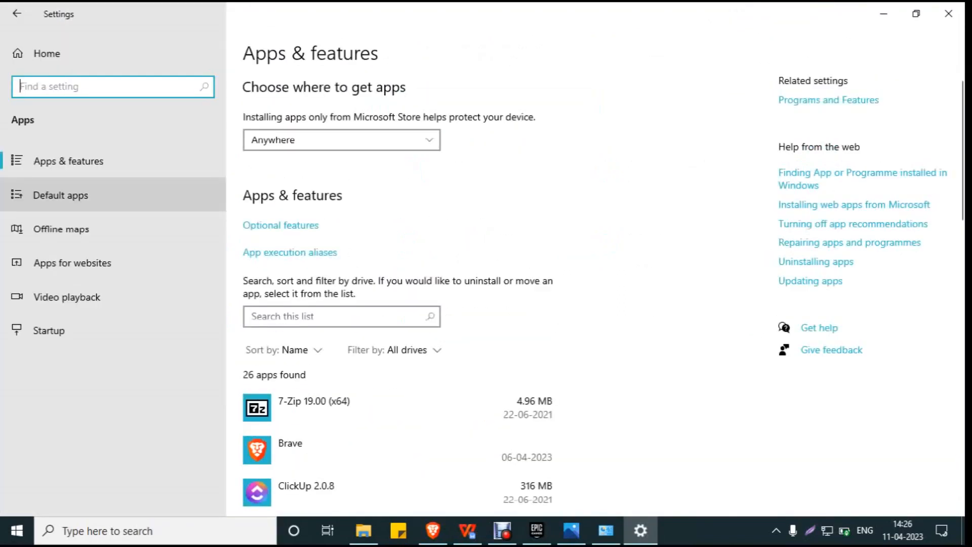
pyautogui.click(59, 194)
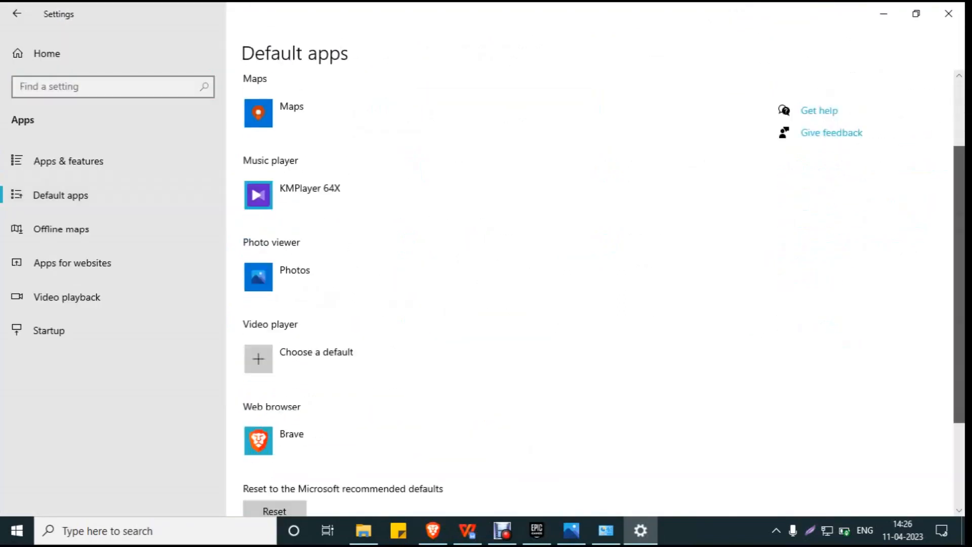
pyautogui.scroll(-3)
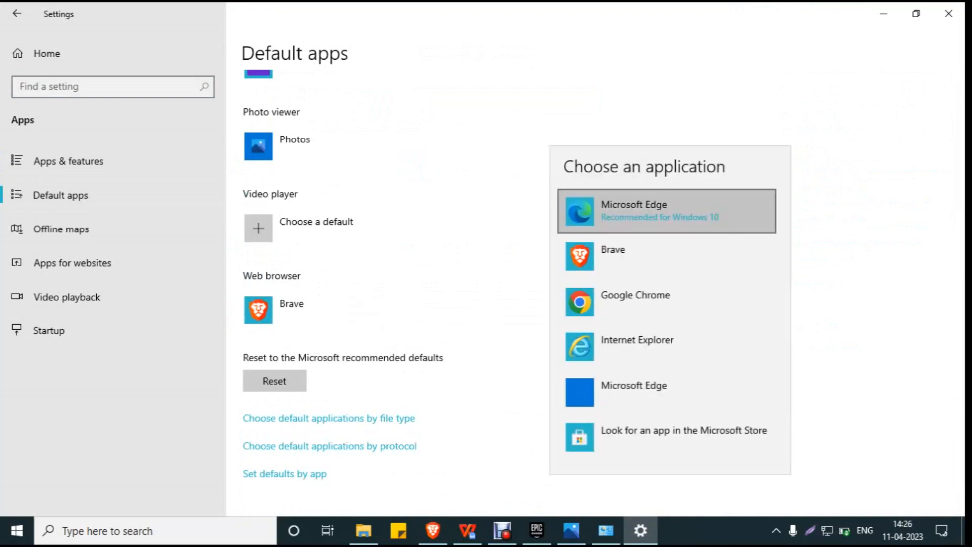
pyautogui.click(633, 392)
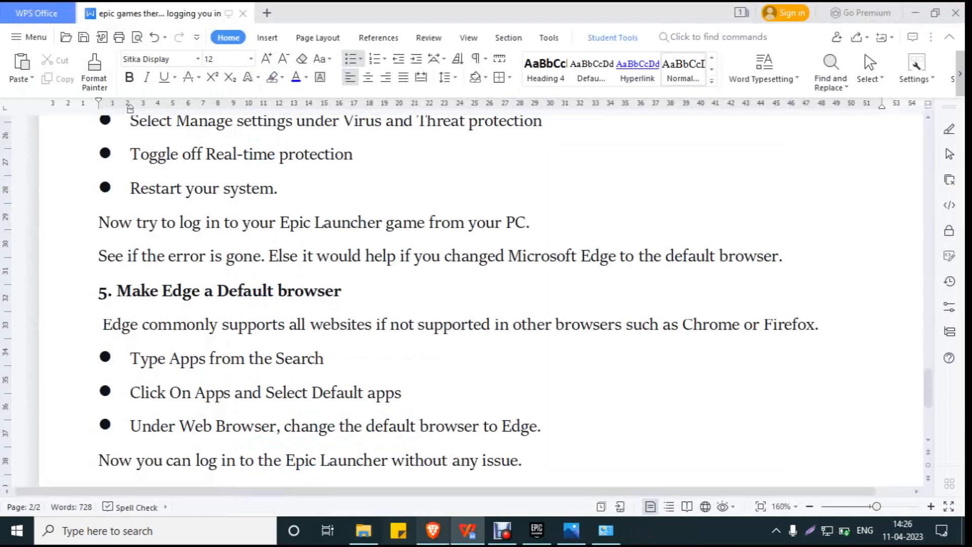
# - Bring the Epic Games Launcher back from the taskbar to show its Sign In options
pyautogui.click(535, 531)
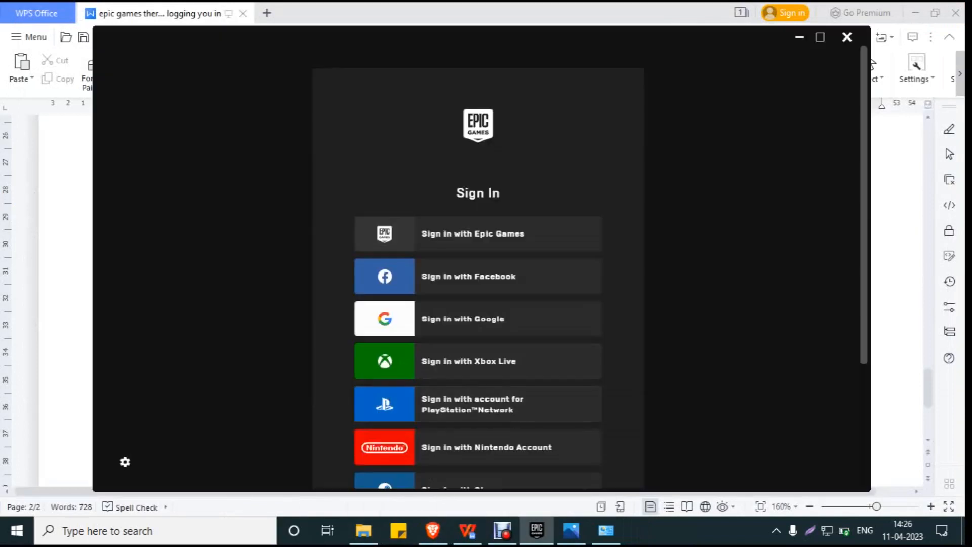